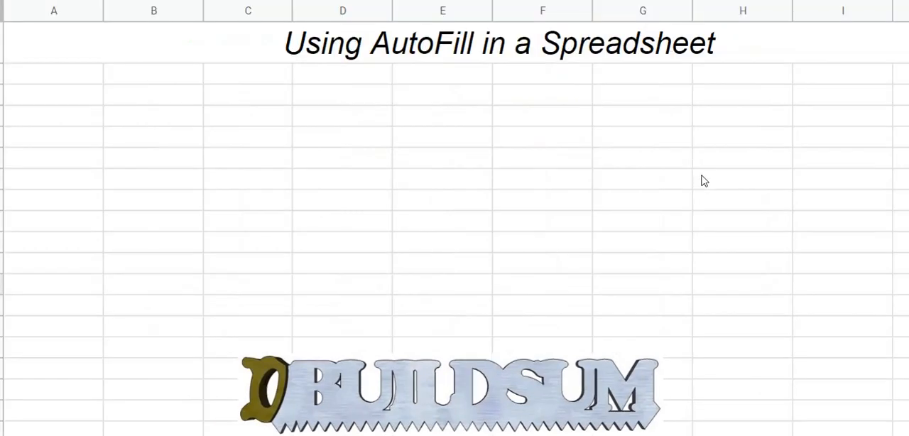
mouse_move(377, 174)
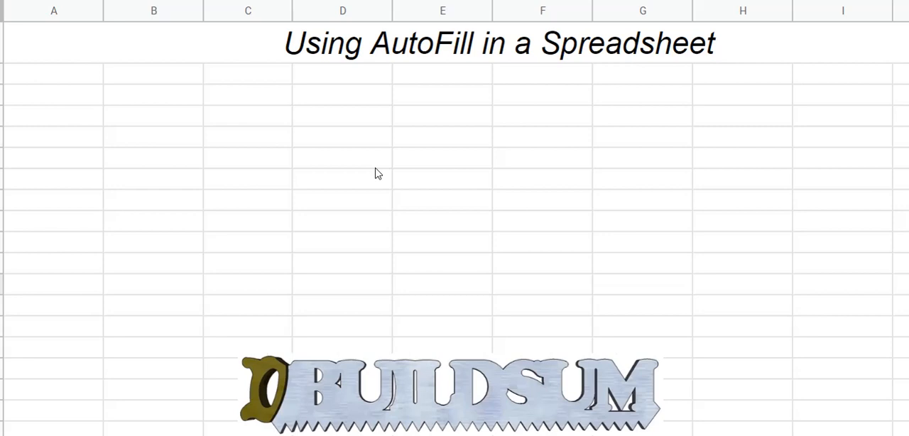
mouse_move(161, 144)
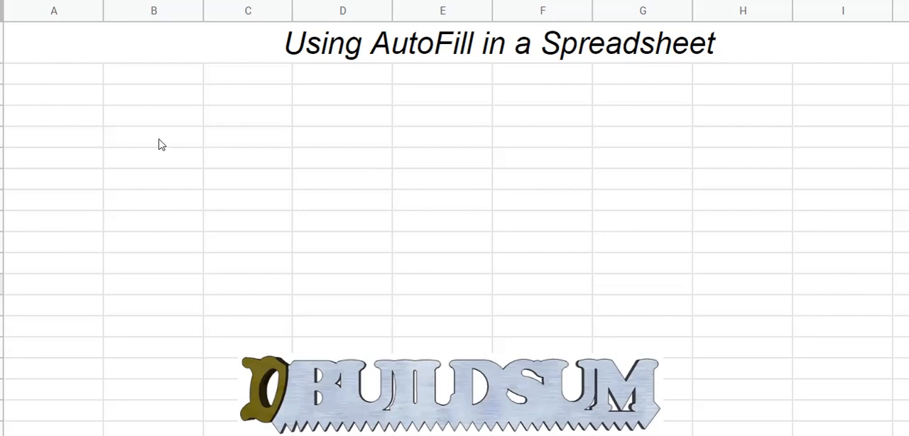
mouse_move(136, 125)
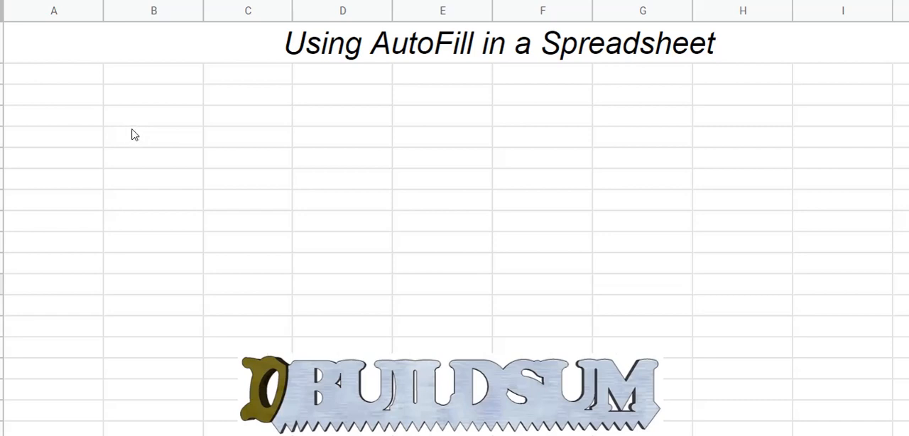
mouse_move(136, 119)
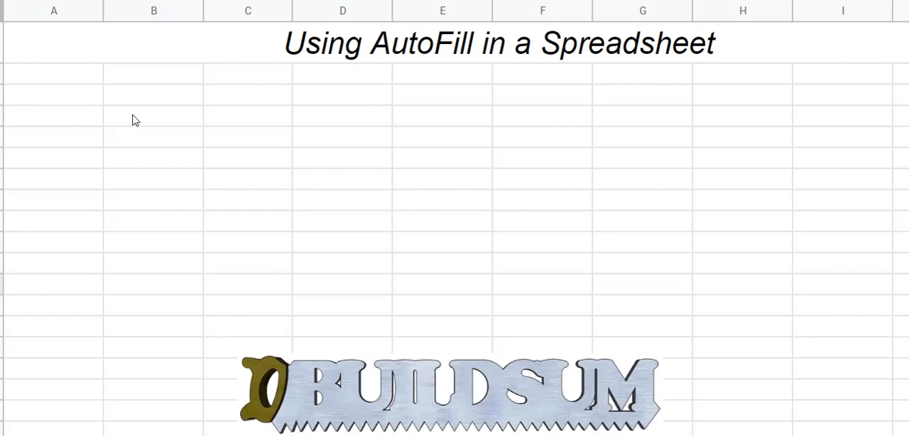
Step: Enter the number 1 in cell B2 to start the numbering
left_click(153, 95)
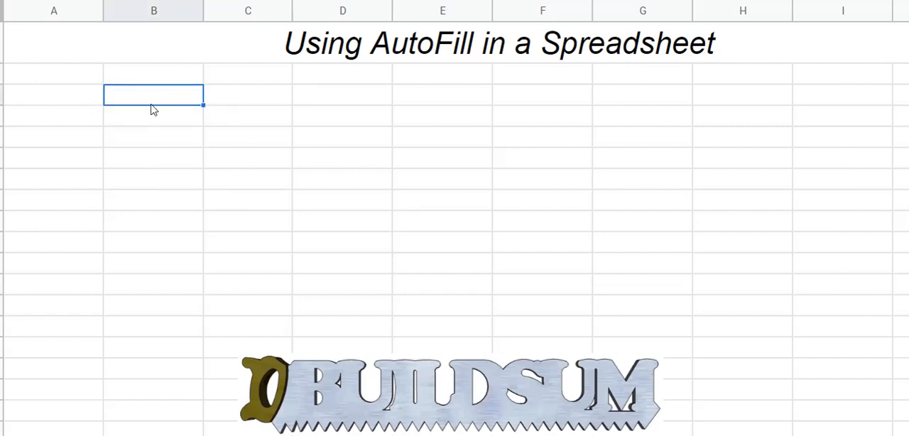
mouse_move(204, 105)
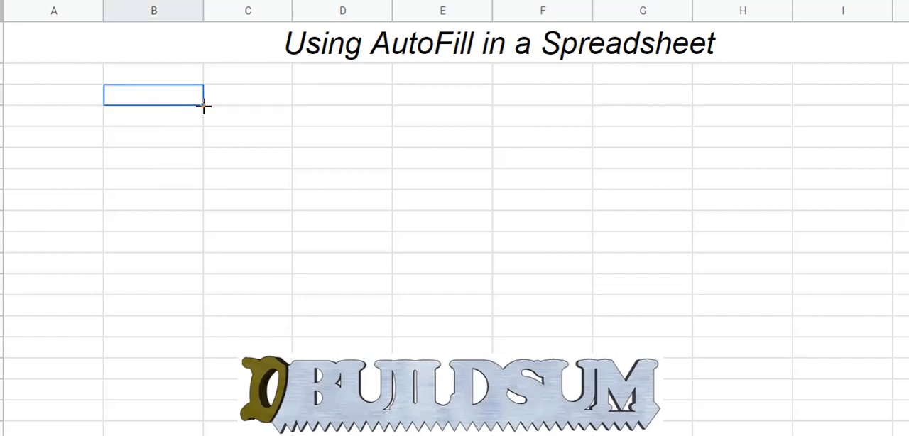
mouse_move(201, 102)
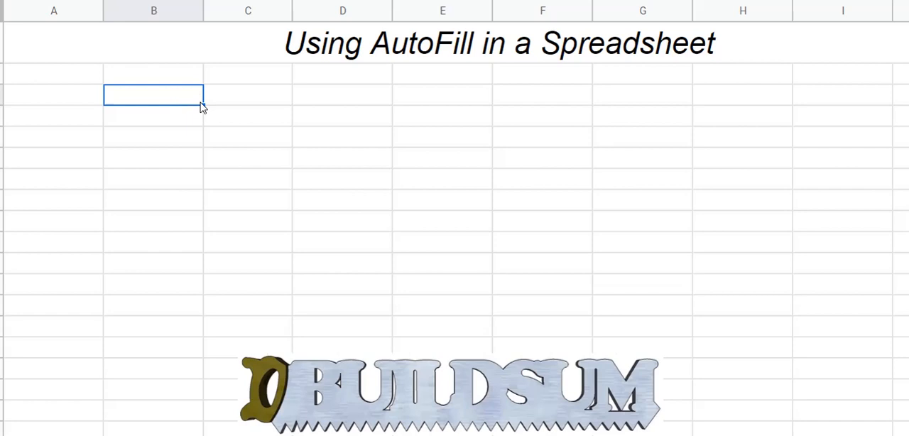
mouse_move(204, 105)
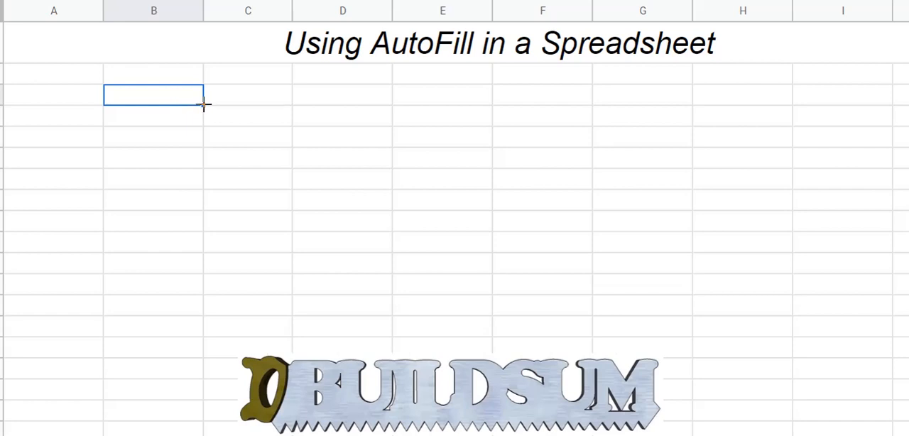
mouse_move(203, 99)
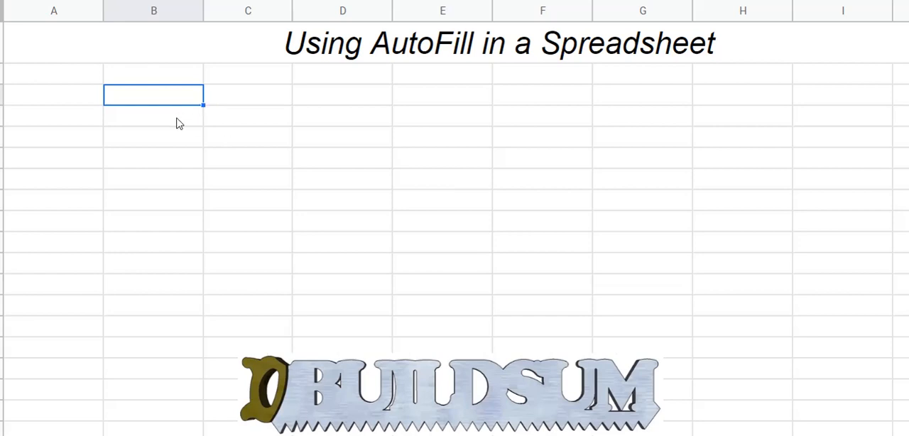
mouse_move(206, 127)
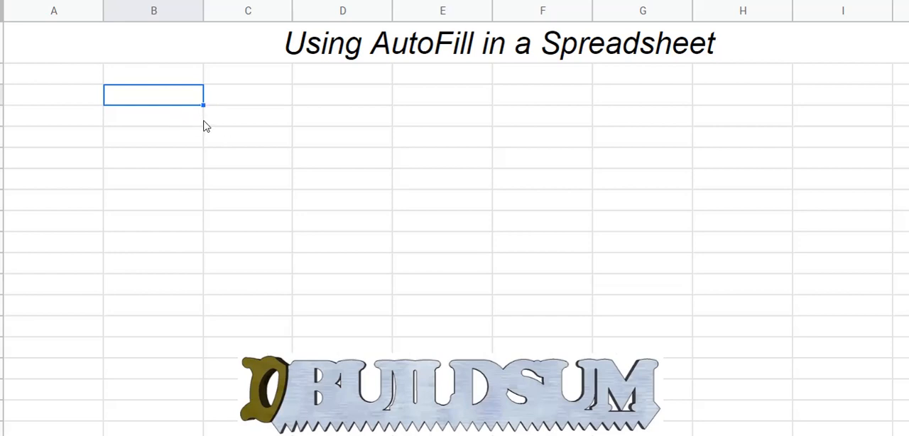
left_click(248, 116)
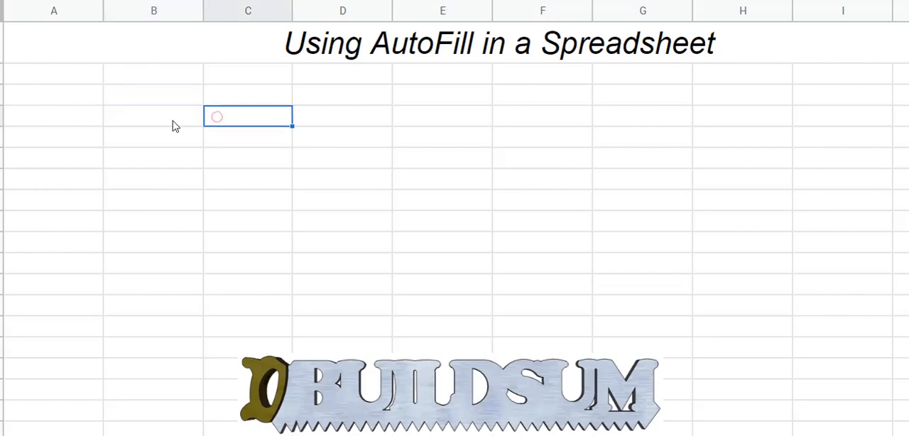
left_click(153, 95)
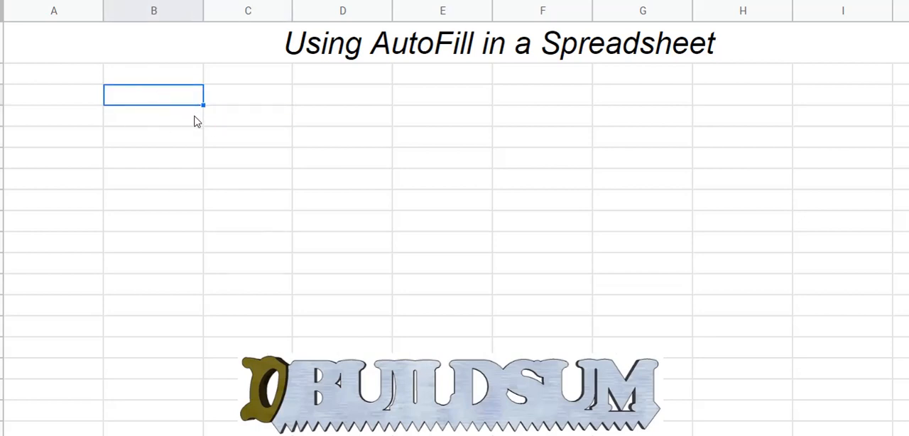
type("1")
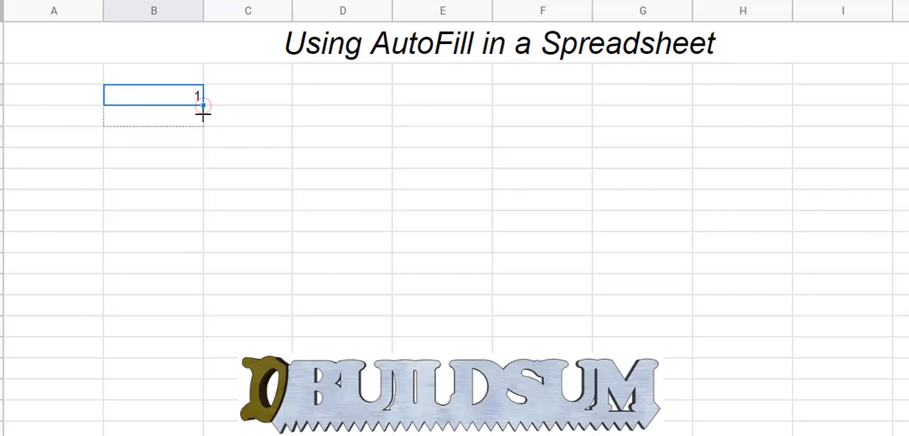
Step: Copy the 1 down column B to row 9 with the fill handle
left_click_drag(201, 106, 201, 242)
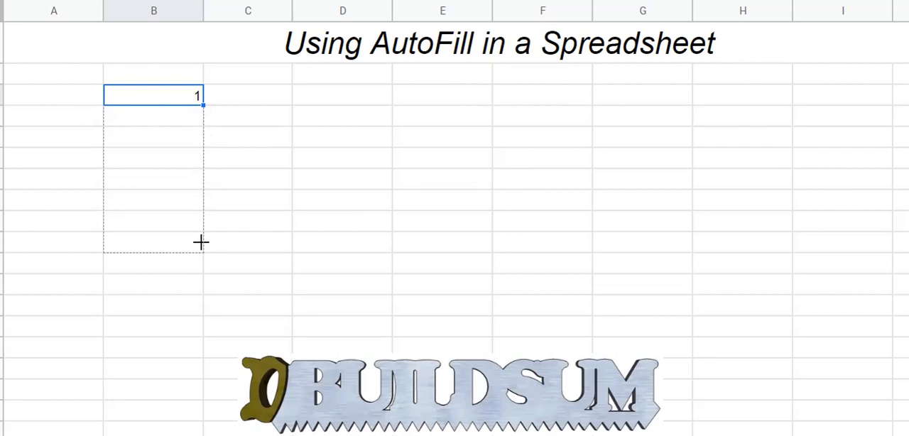
left_click_drag(201, 106, 201, 252)
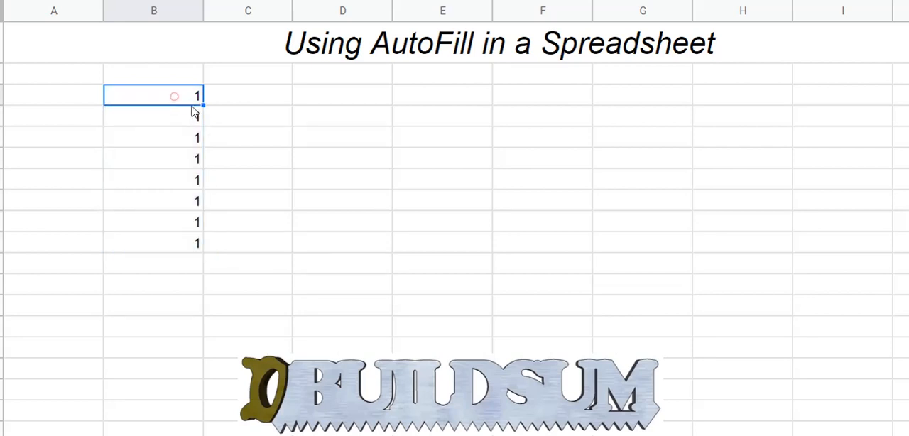
left_click_drag(200, 104, 442, 99)
type("2")
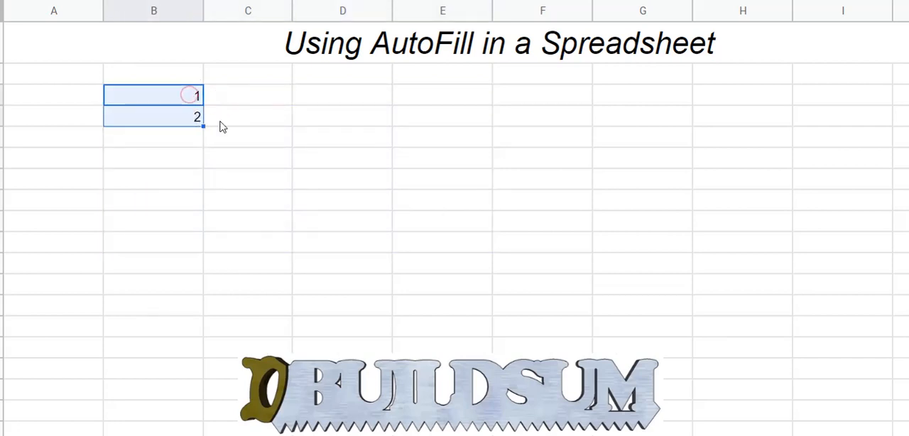
Step: Extend the 1, 2 sequence down column B to number rows 1 to 11
left_click_drag(203, 126, 202, 208)
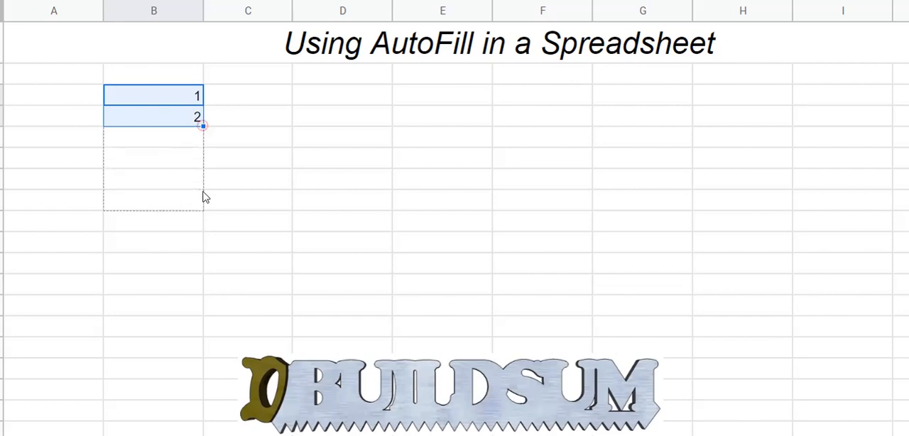
left_click_drag(203, 127, 204, 316)
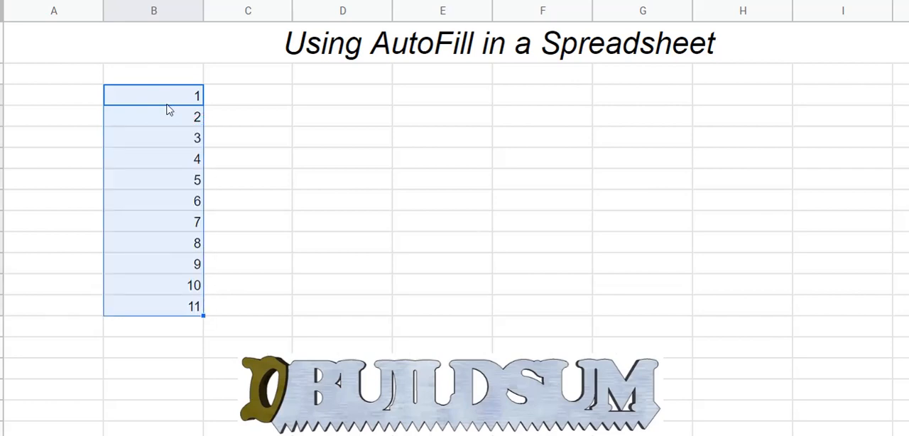
mouse_move(170, 198)
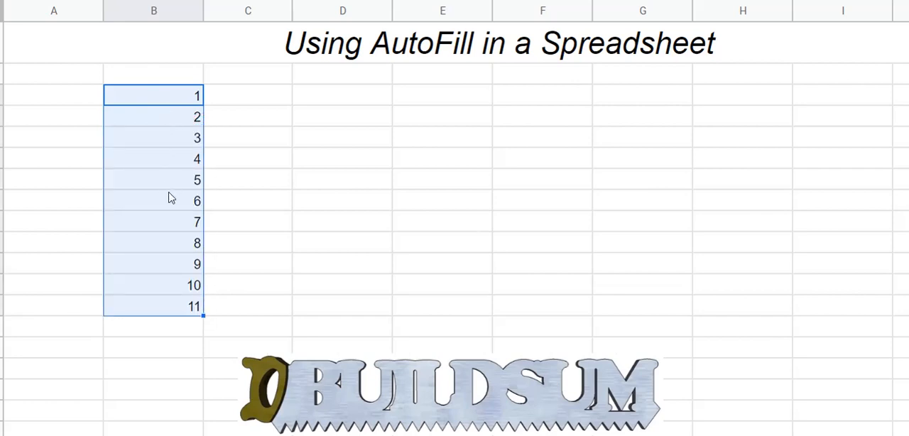
mouse_move(197, 299)
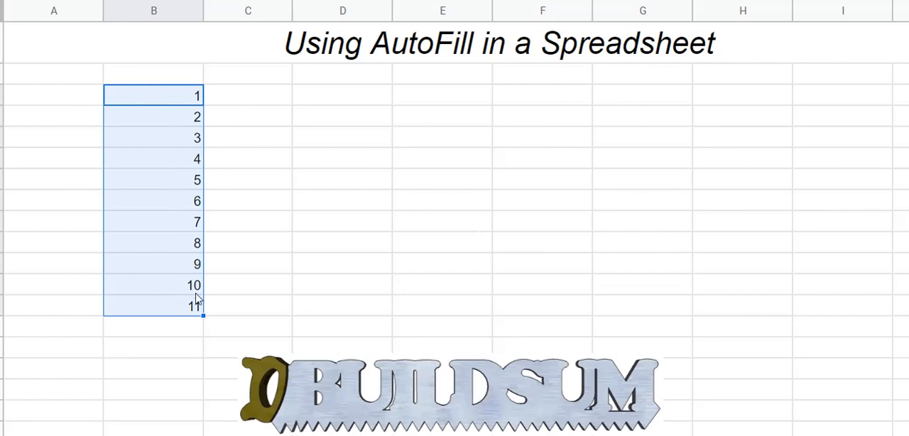
mouse_move(200, 170)
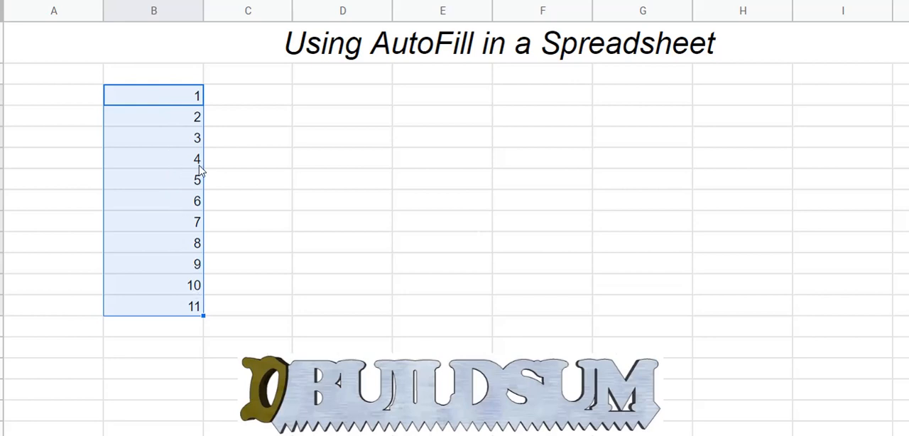
Step: Enter 2 in C2, then select the filled cells B2:H12 and clear them
type("2")
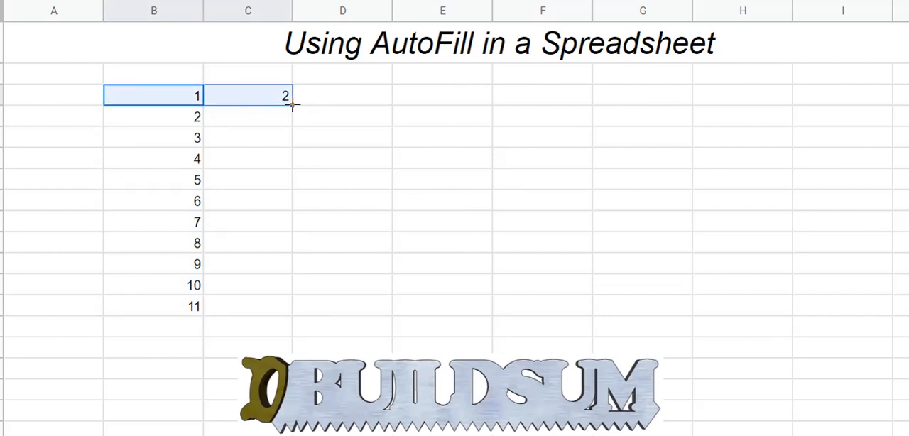
left_click_drag(293, 105, 789, 103)
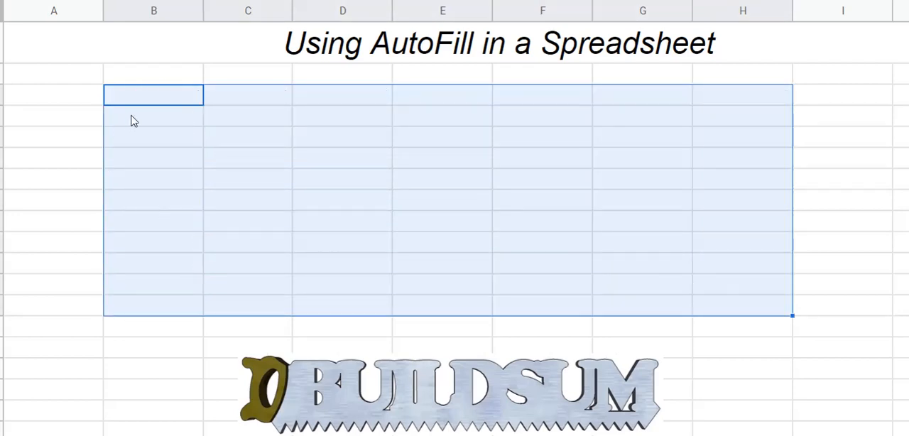
type("Monday")
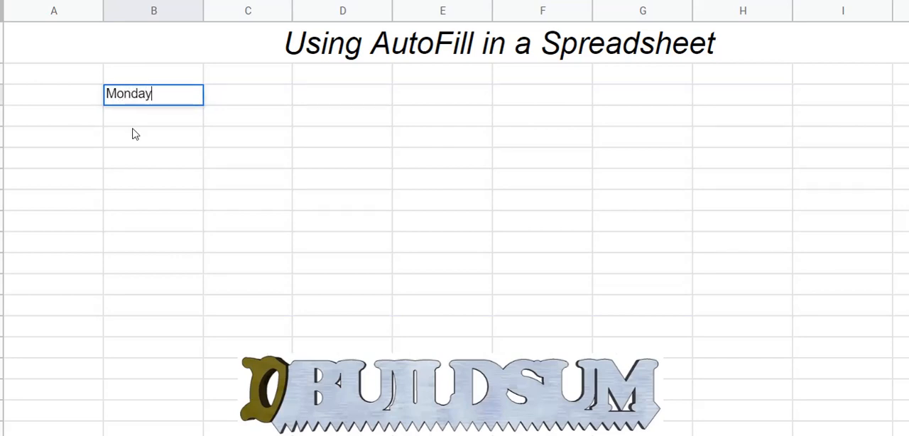
left_click_drag(202, 106, 394, 113)
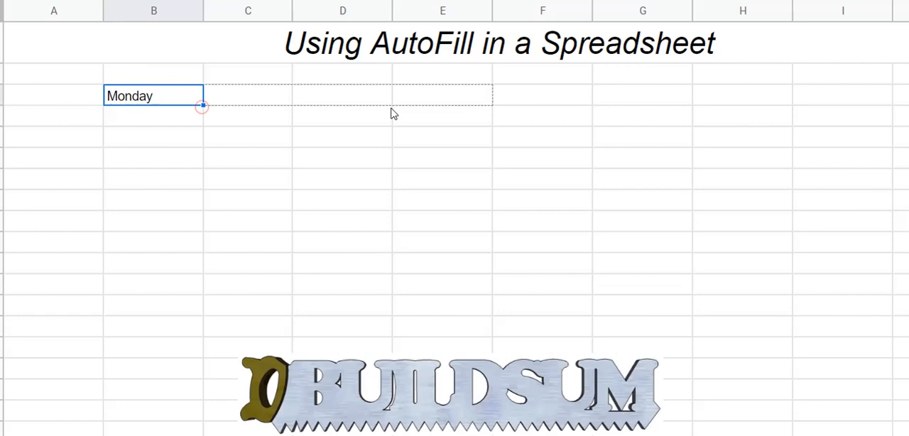
left_click_drag(203, 107, 794, 107)
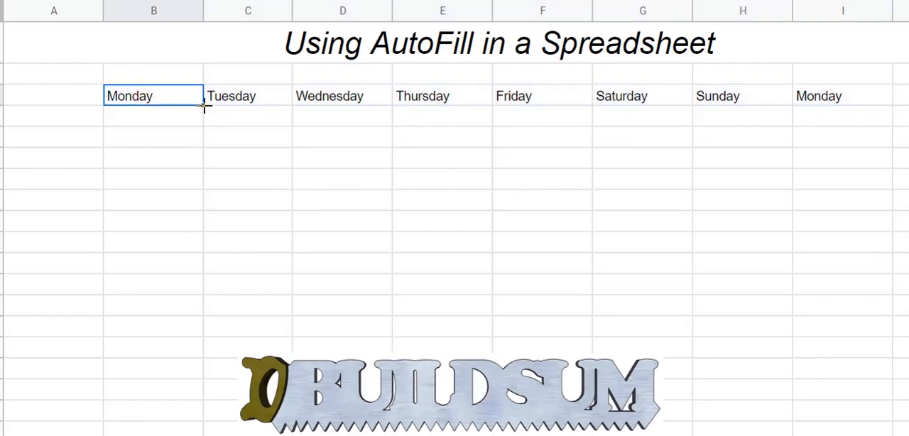
left_click_drag(202, 108, 202, 316)
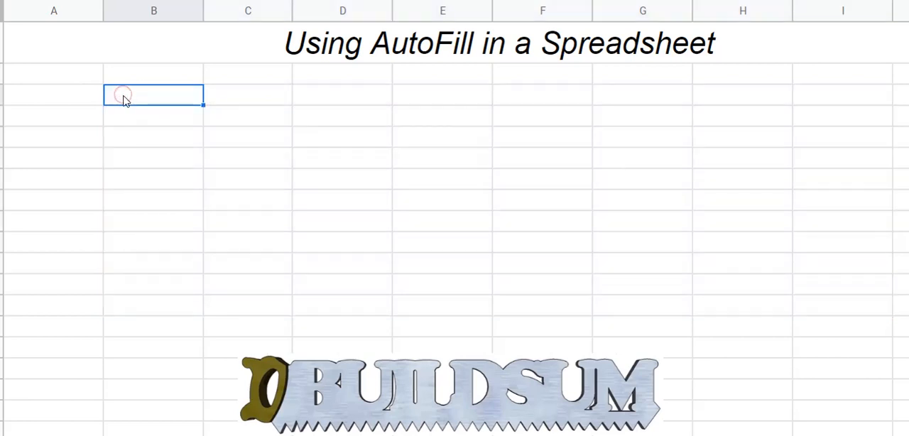
type("7 Mar")
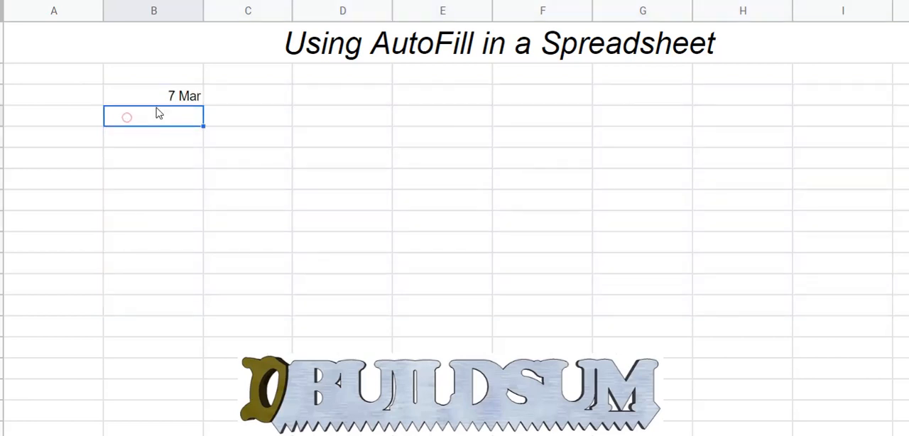
left_click(247, 95)
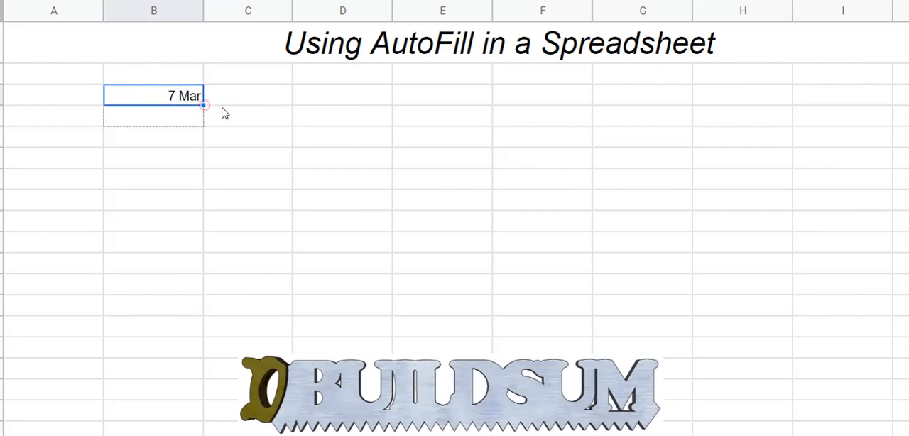
left_click_drag(203, 106, 291, 96)
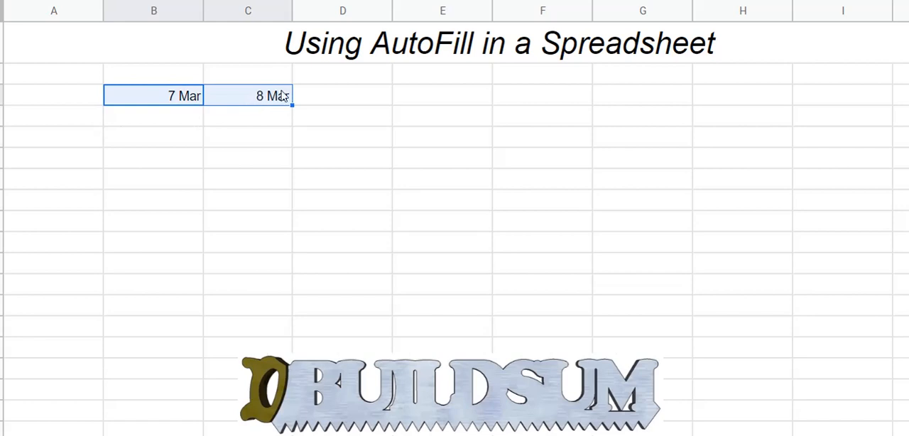
left_click_drag(292, 96, 625, 96)
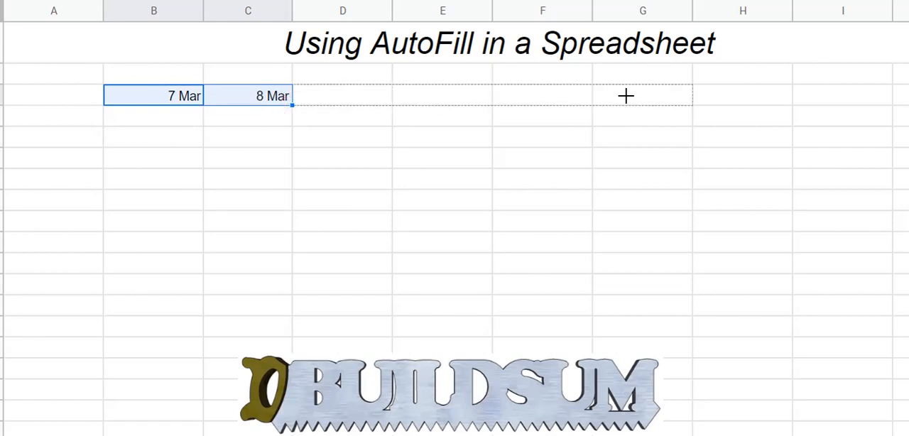
left_click_drag(290, 105, 667, 96)
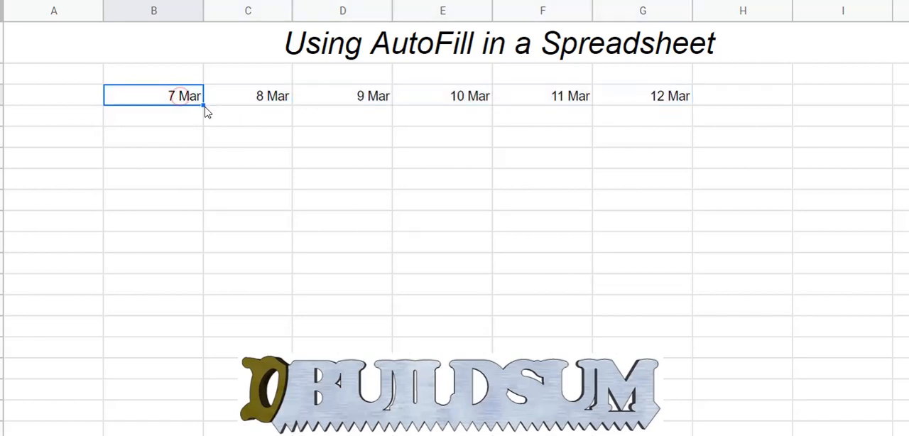
left_click_drag(203, 105, 202, 264)
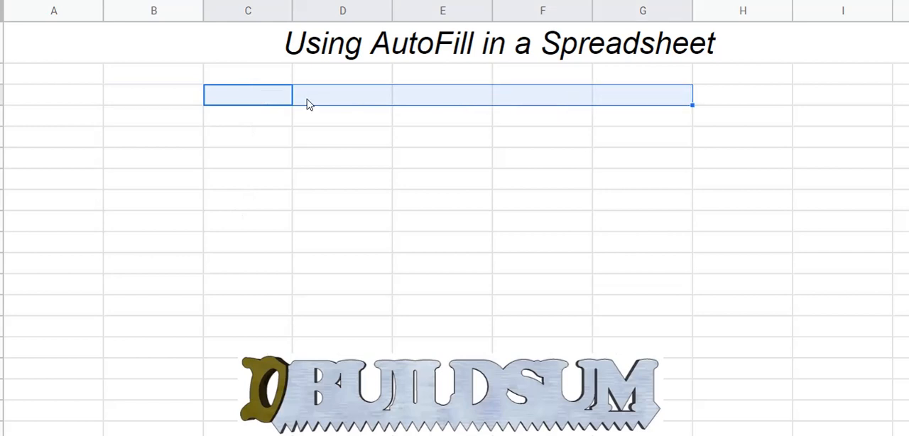
Step: Enter 7 Mar and 14 Mar in B2:C2 and fill weekly dates across to 18 Apr
left_click(153, 94)
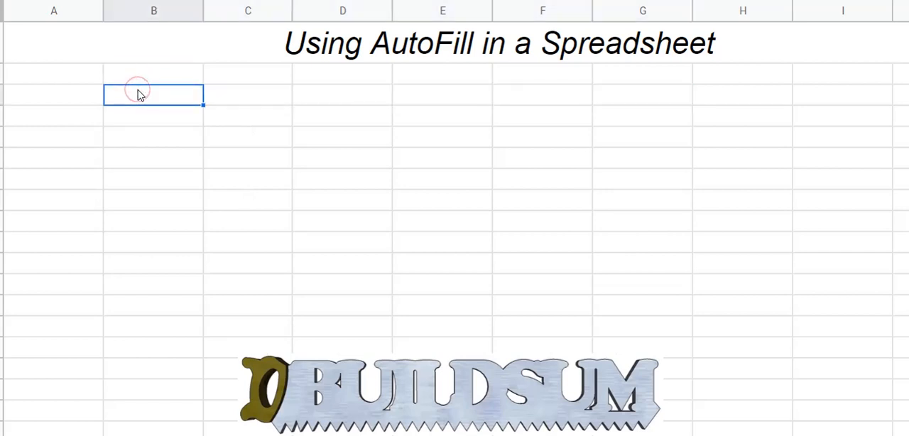
type("7 Mar")
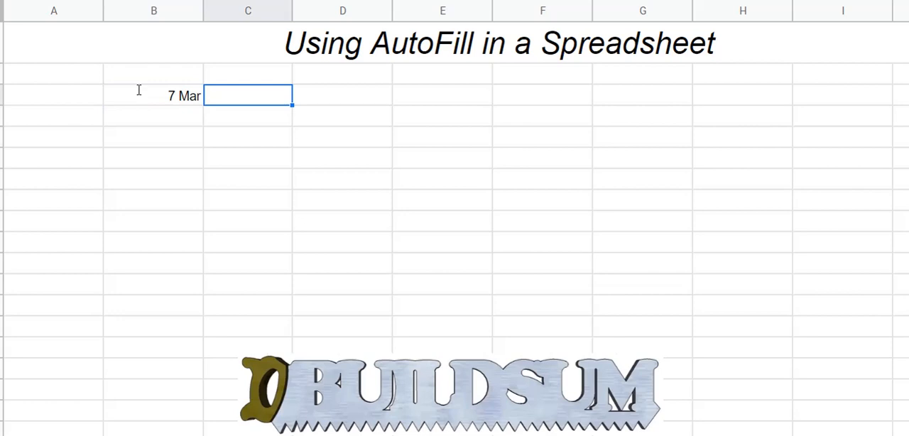
type("14 Mar")
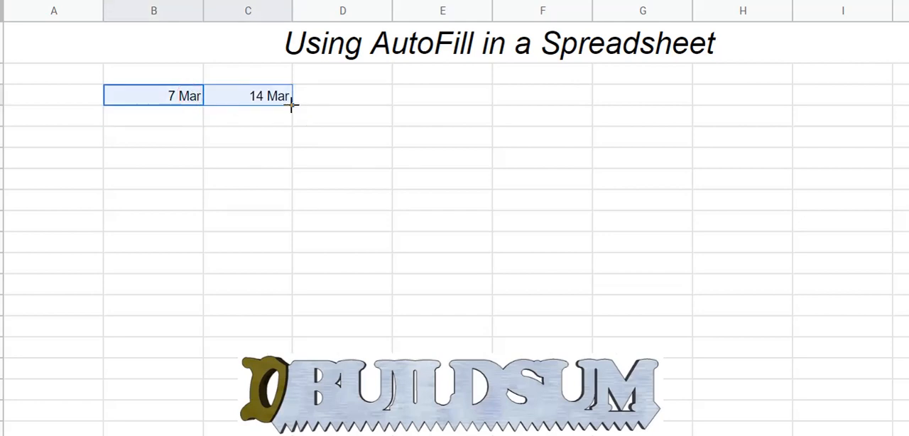
left_click_drag(291, 105, 792, 105)
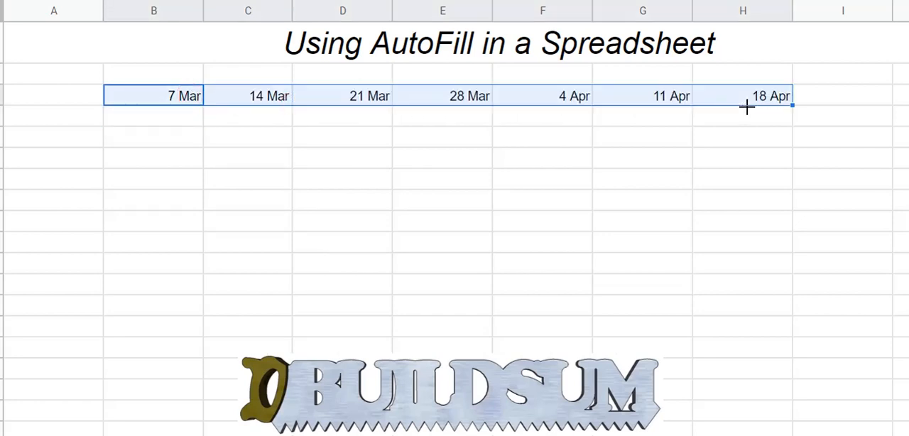